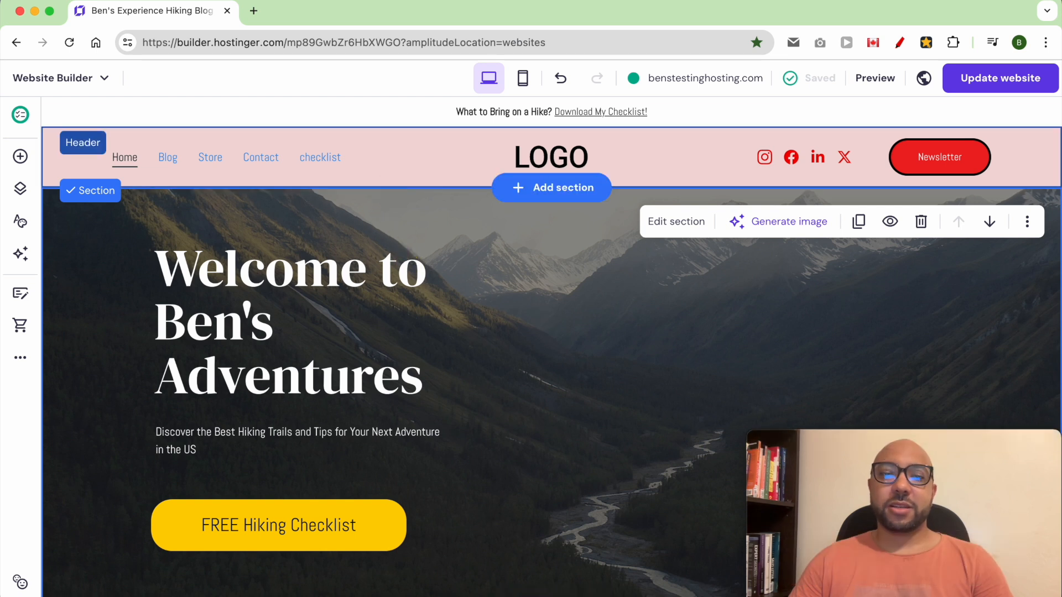
{"action": "mouse_move", "coordinate": [20, 226]}
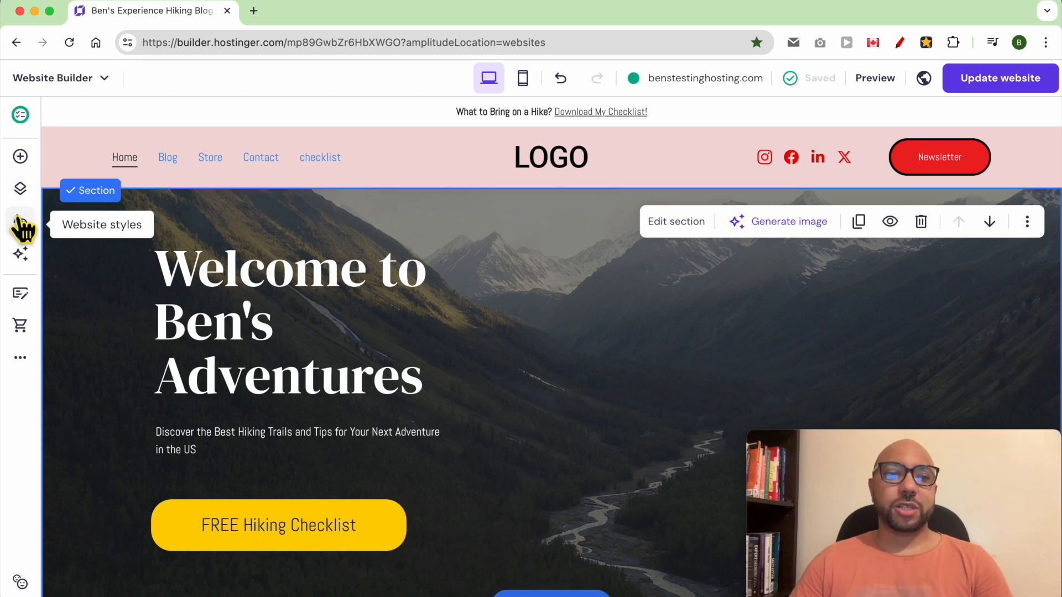
{"action": "mouse_move", "coordinate": [515, 238]}
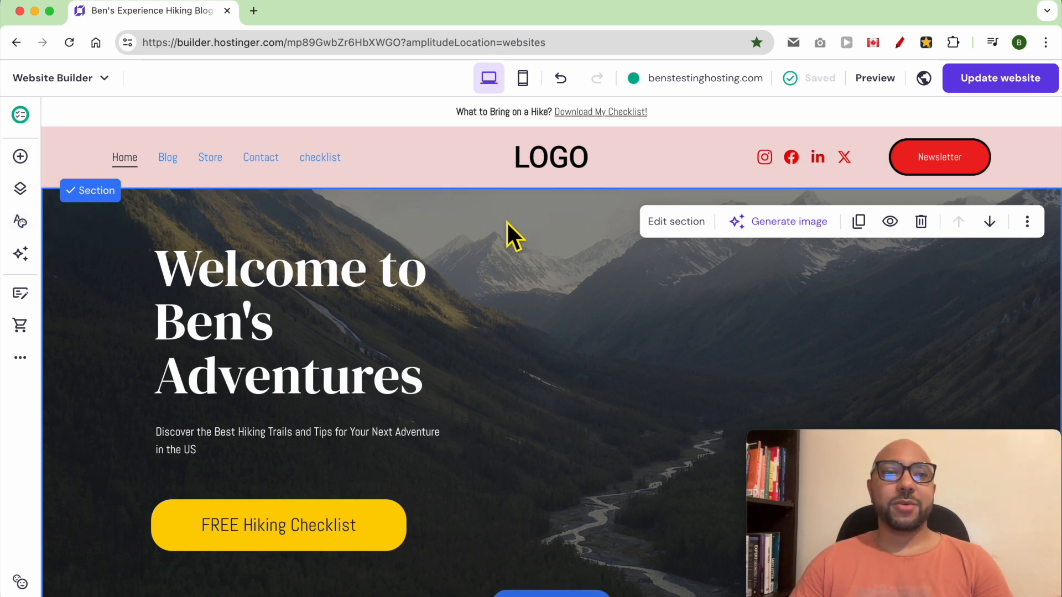
{"action": "mouse_move", "coordinate": [538, 247]}
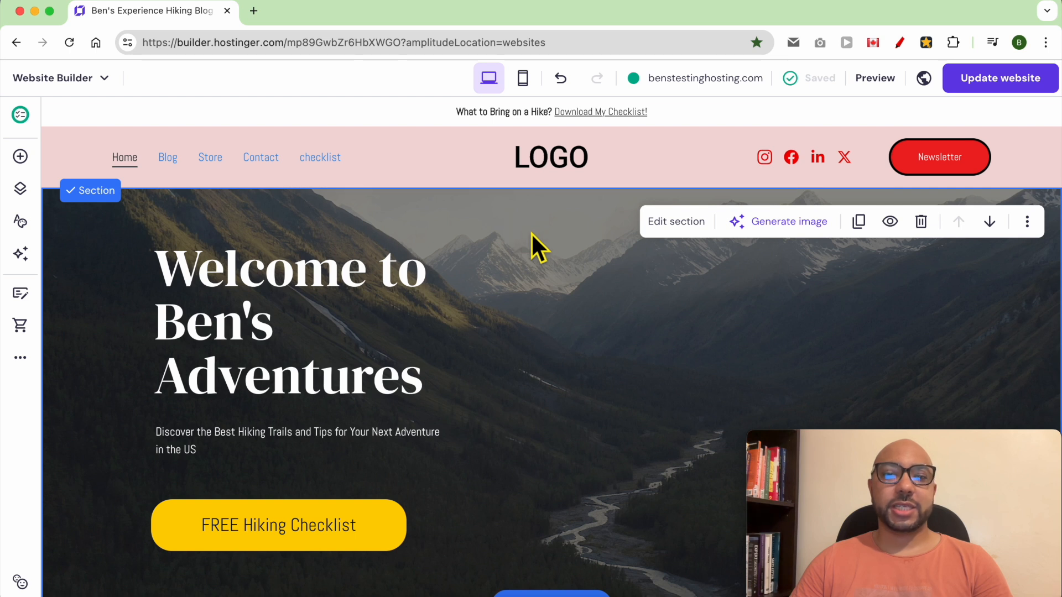
{"action": "mouse_move", "coordinate": [492, 281]}
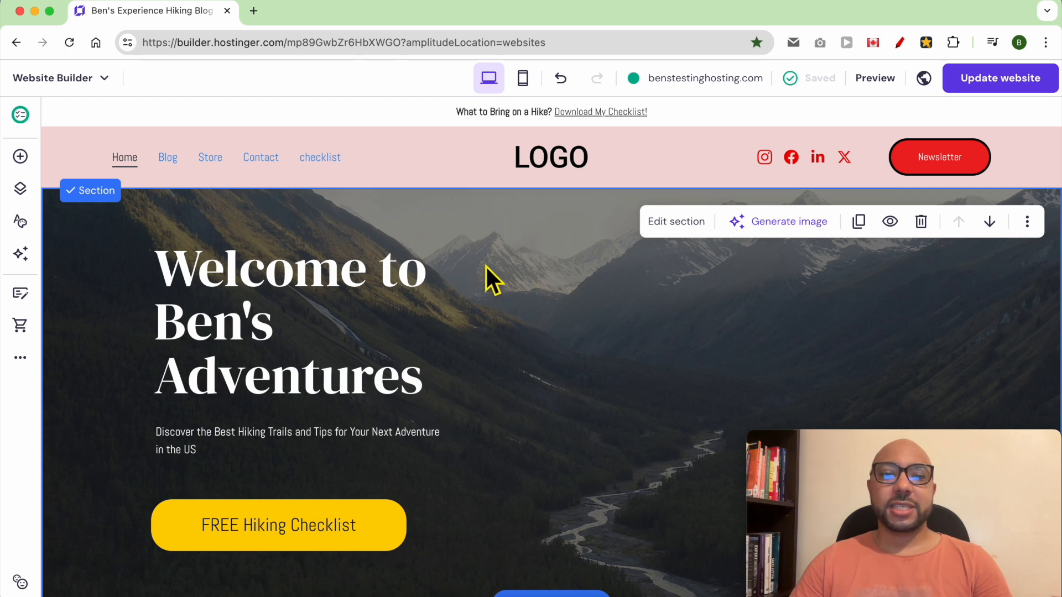
{"action": "mouse_move", "coordinate": [525, 245]}
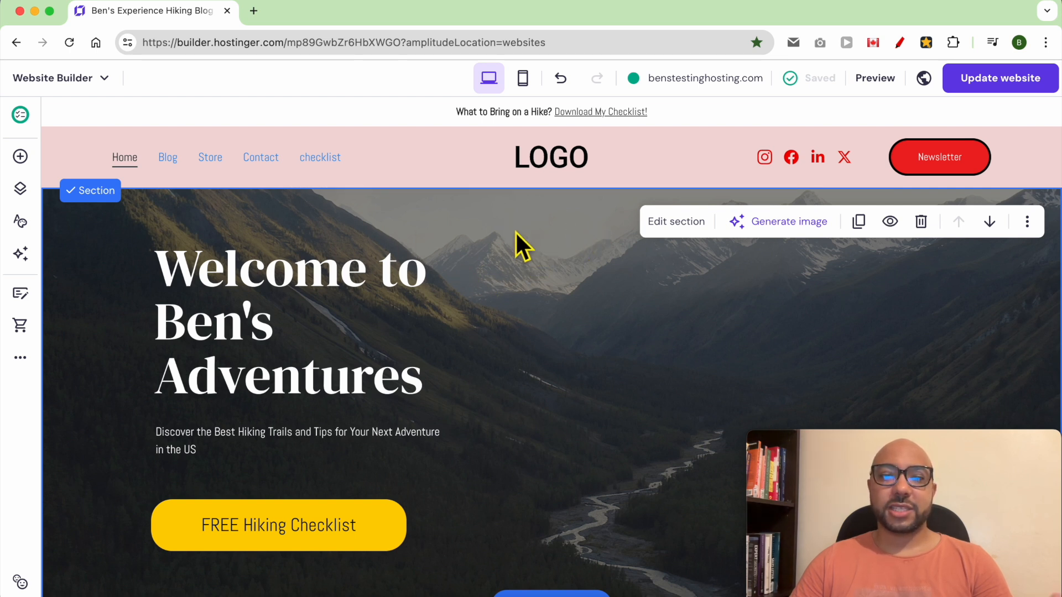
{"action": "mouse_move", "coordinate": [788, 221]}
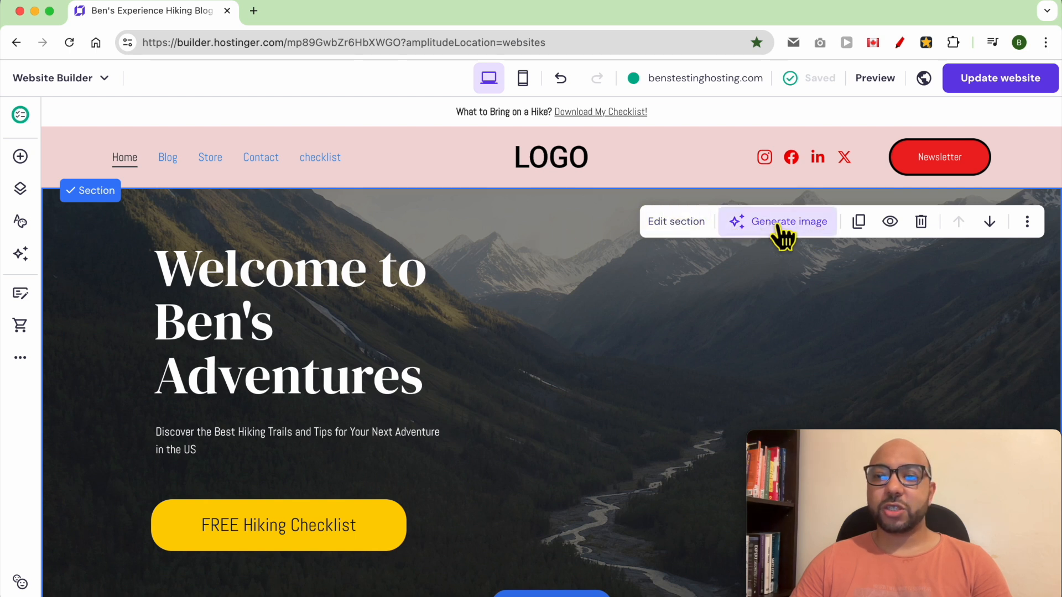
- Open the hero section's AI image generator and describe 'a nature photo with some birds'
{"action": "left_click", "coordinate": [778, 221]}
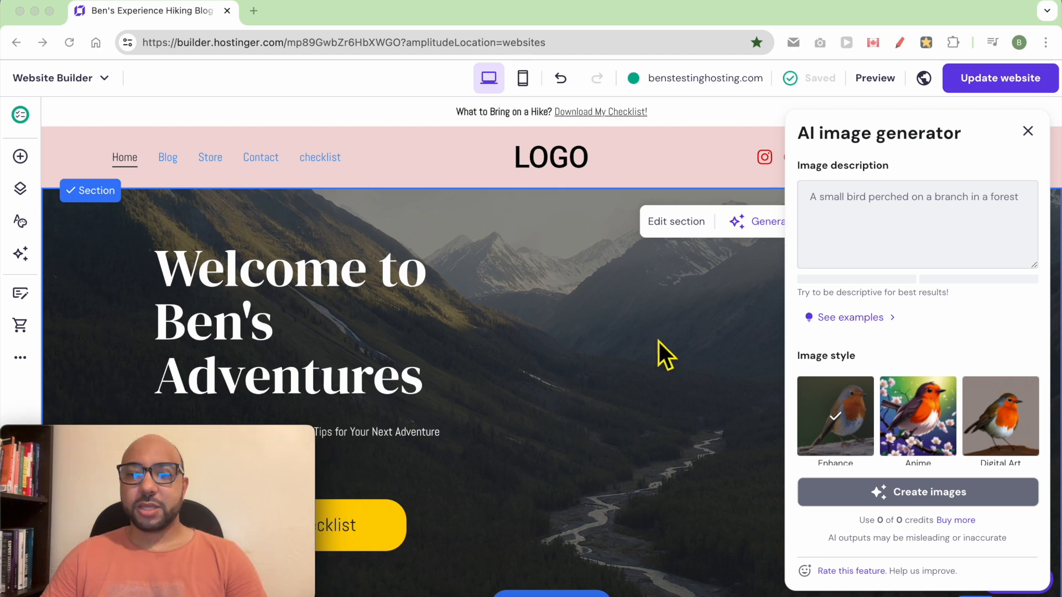
{"action": "left_click", "coordinate": [917, 224]}
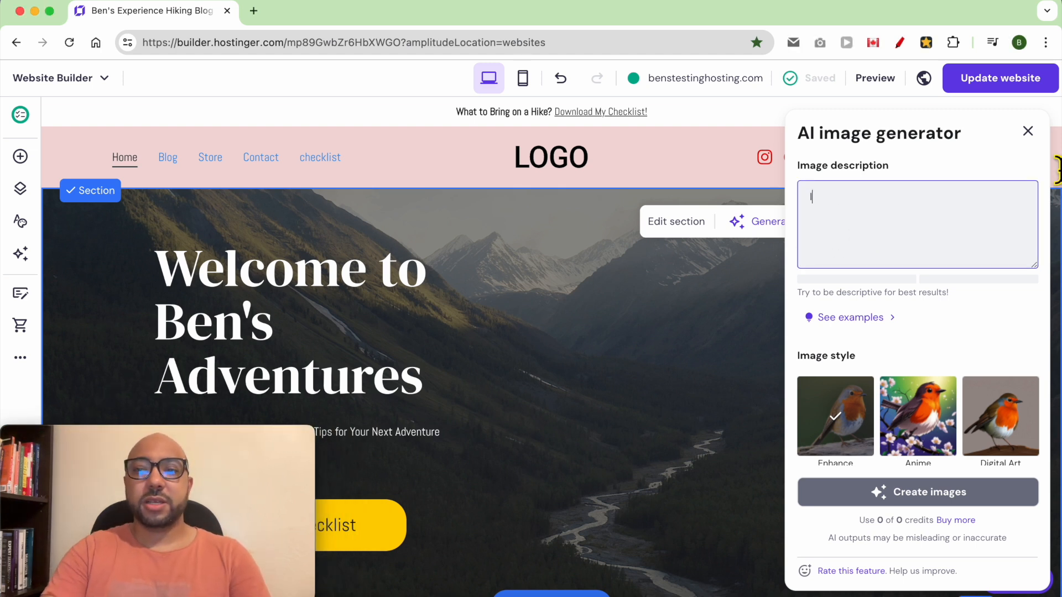
{"action": "type", "text": "a"}
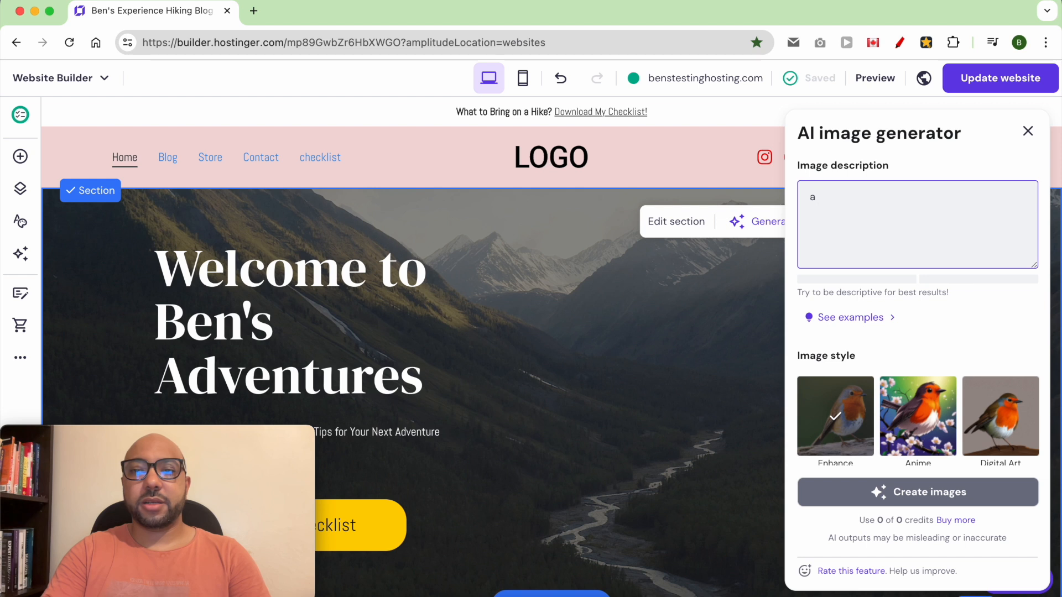
{"action": "type", "text": "nature pho"}
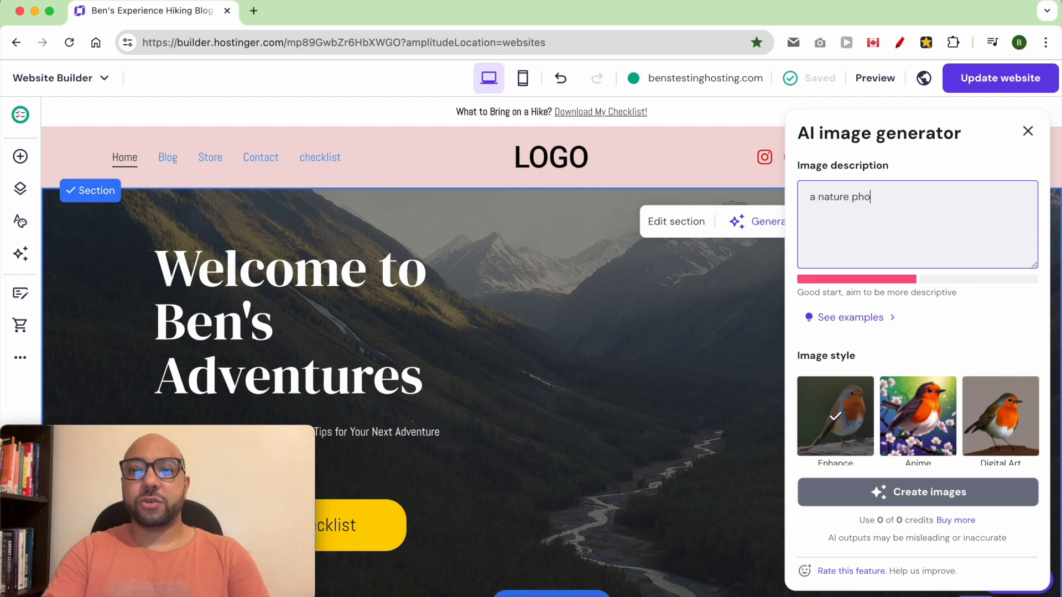
{"action": "type", "text": "to with"}
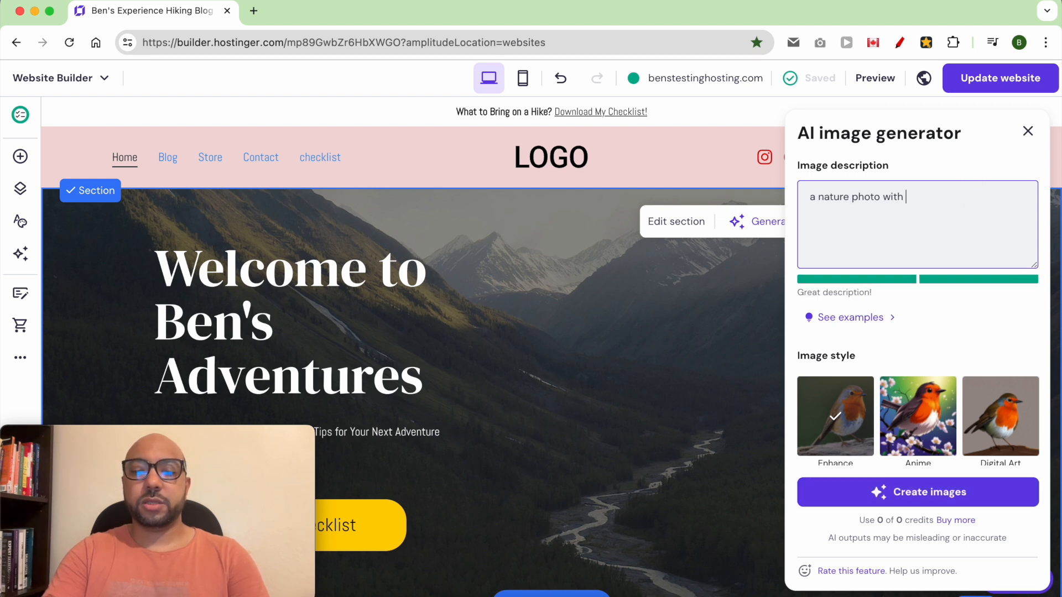
{"action": "type", "text": "some birds"}
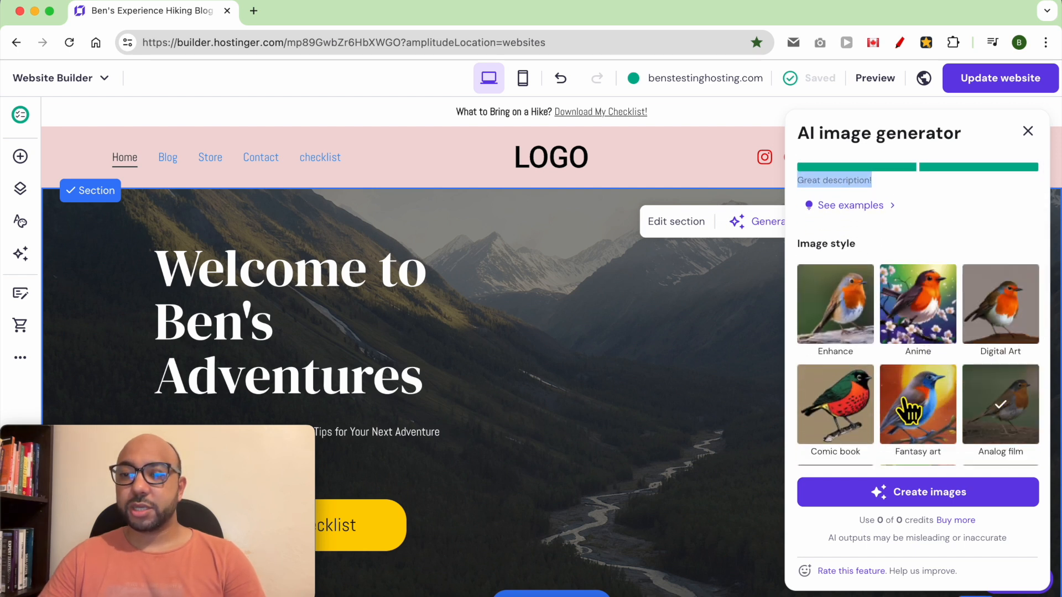
- Browse the image style presets and pick Craft clay for the hero image
{"action": "scroll", "scroll_direction": "down", "scroll_amount": 3}
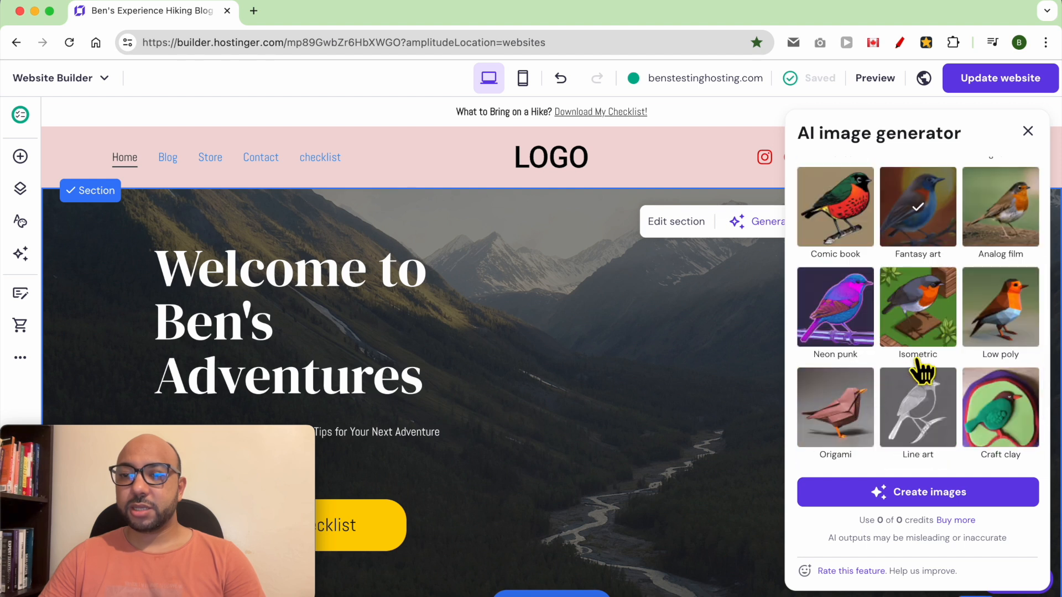
{"action": "scroll", "scroll_direction": "down", "scroll_amount": 3}
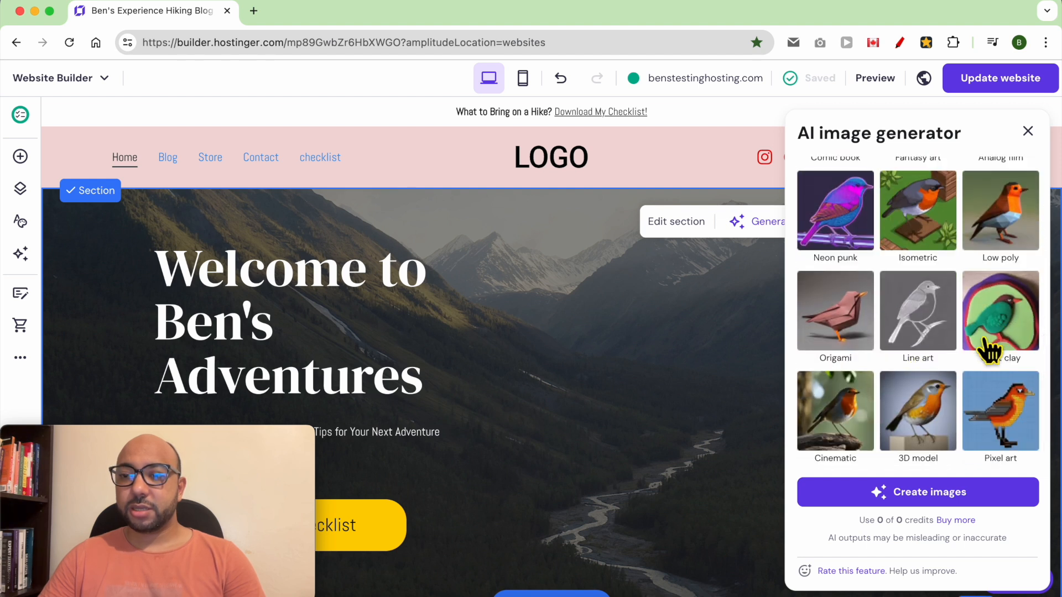
{"action": "mouse_move", "coordinate": [1001, 319]}
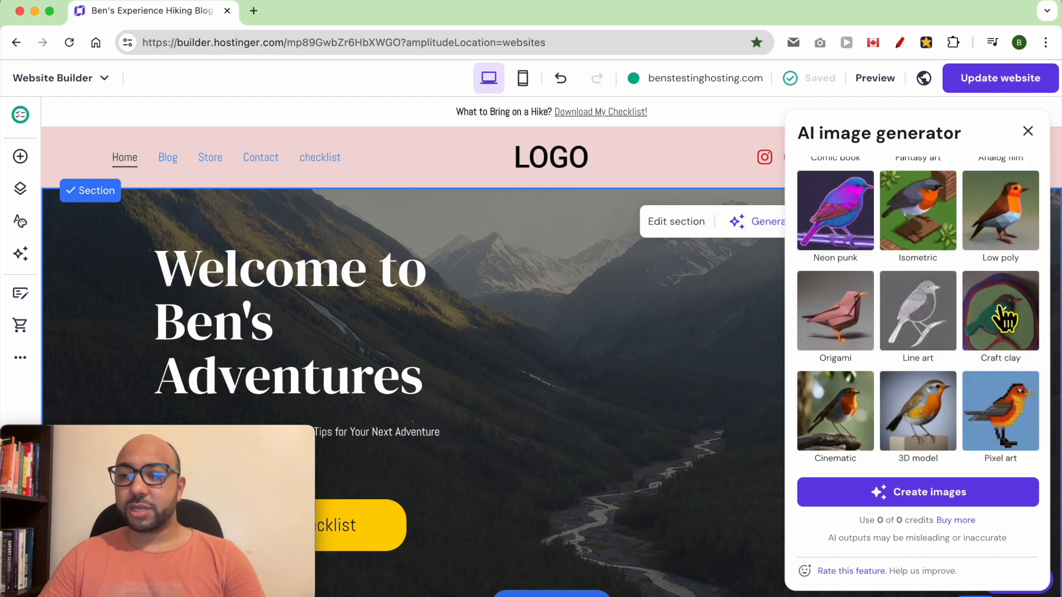
{"action": "left_click", "coordinate": [1000, 311]}
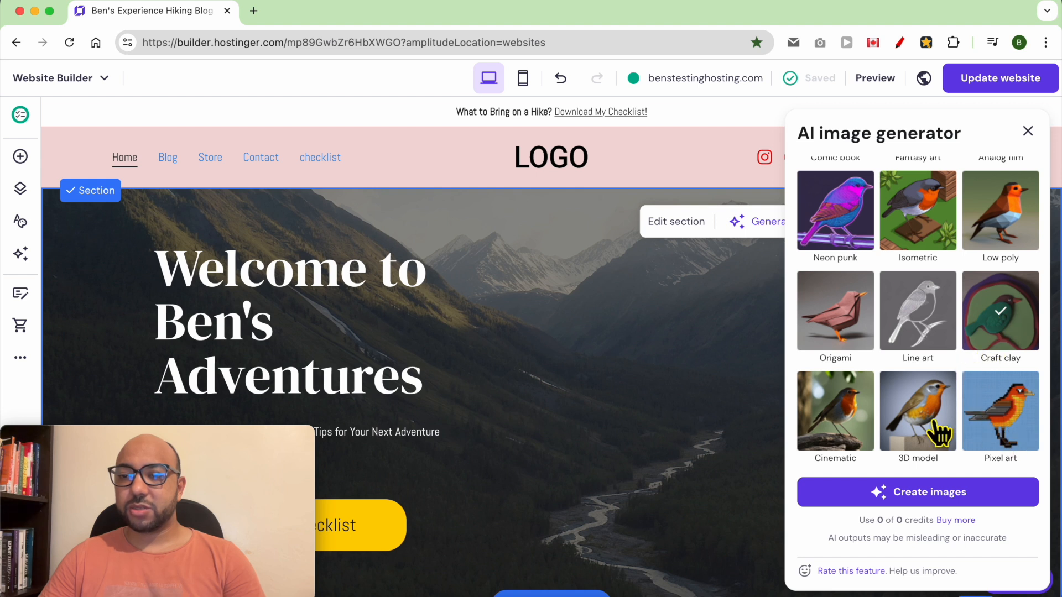
{"action": "scroll", "scroll_direction": "up", "scroll_amount": 3}
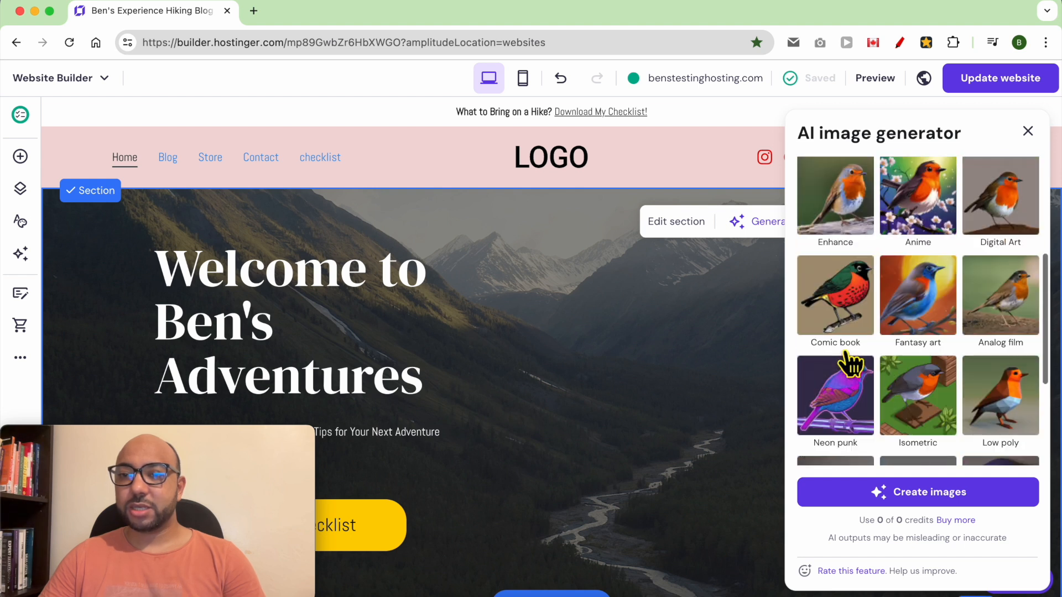
{"action": "mouse_move", "coordinate": [848, 310]}
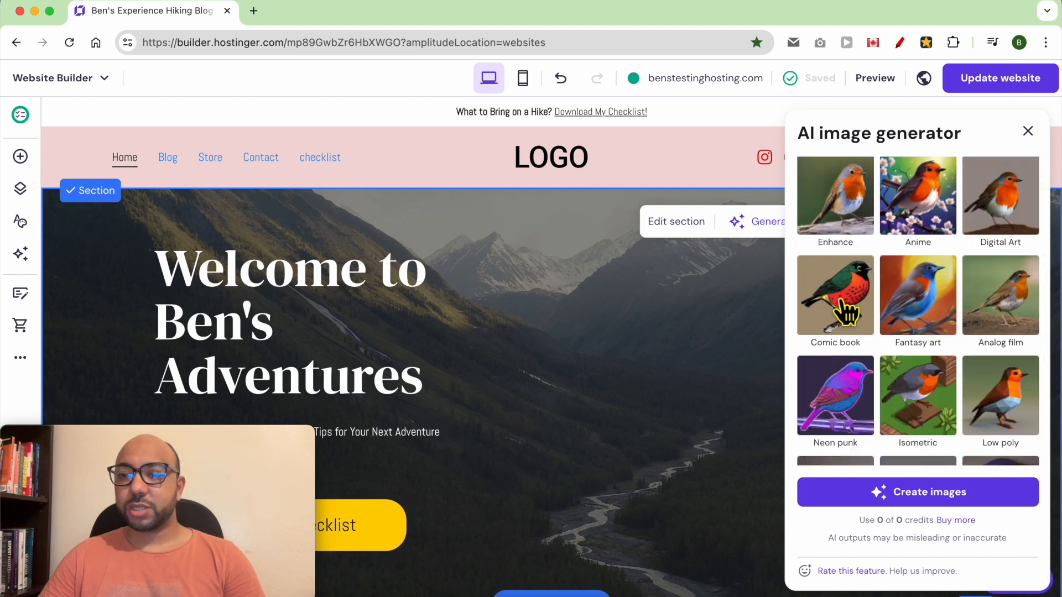
{"action": "mouse_move", "coordinate": [928, 199]}
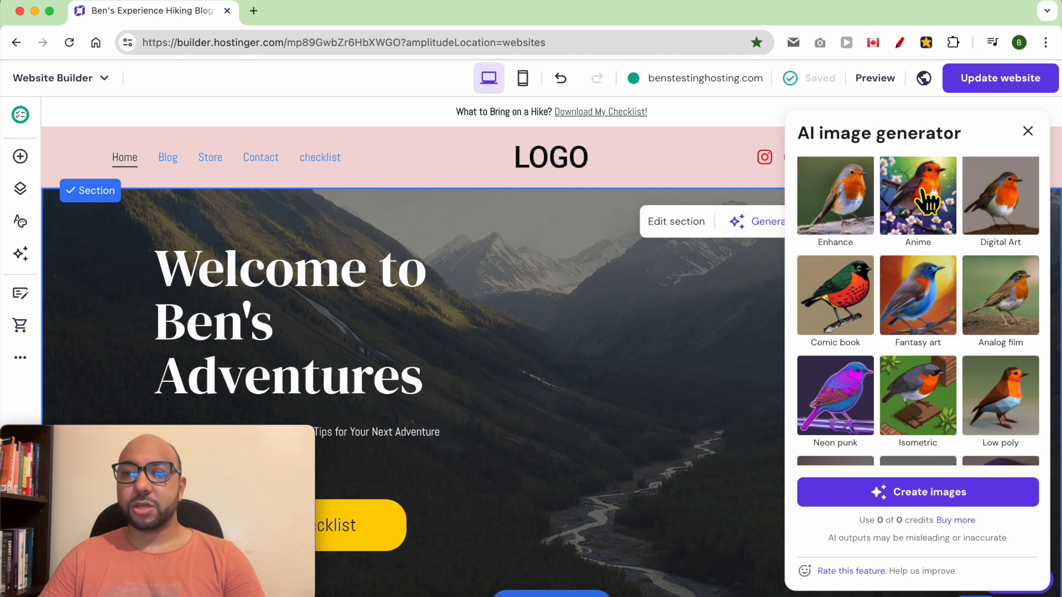
{"action": "scroll", "scroll_direction": "down", "scroll_amount": 3}
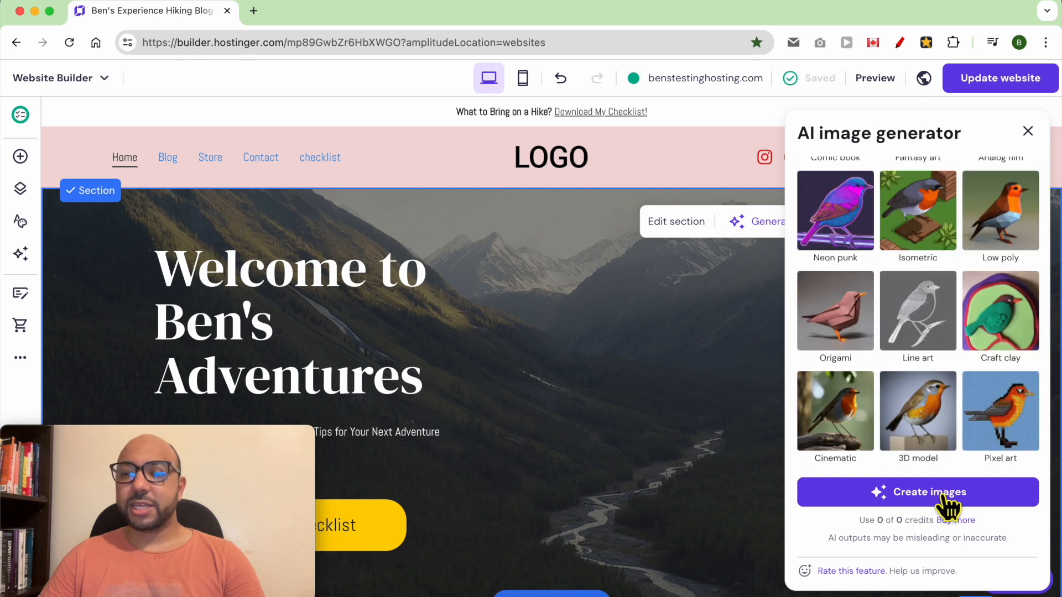
- Attempt image generation, view the 100 credits for $4.00 offer, and cancel it
{"action": "left_click", "coordinate": [918, 492]}
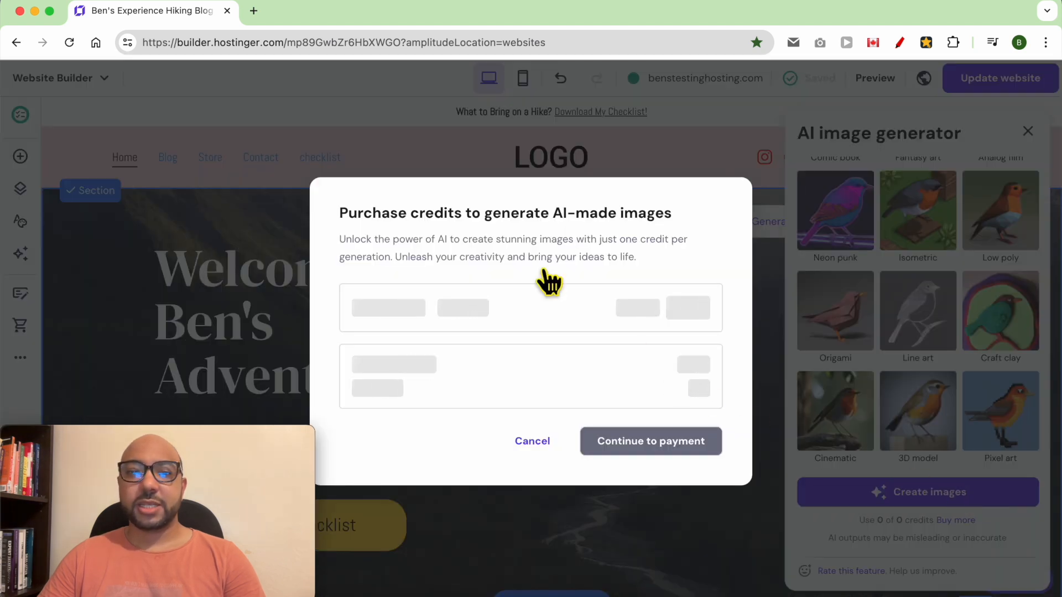
{"action": "left_click", "coordinate": [532, 441]}
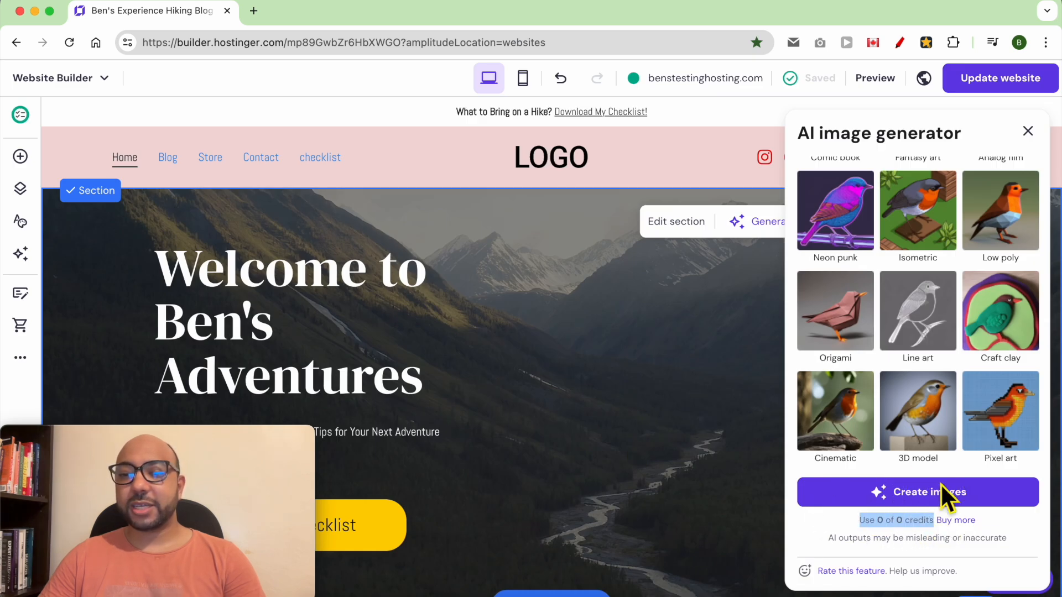
{"action": "mouse_move", "coordinate": [931, 470]}
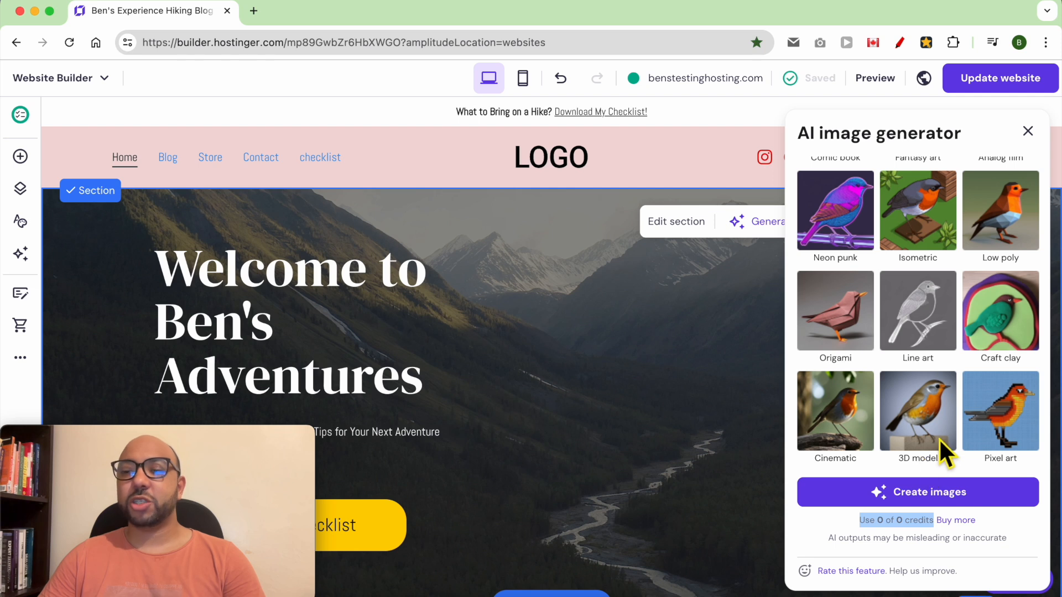
{"action": "left_click", "coordinate": [917, 492]}
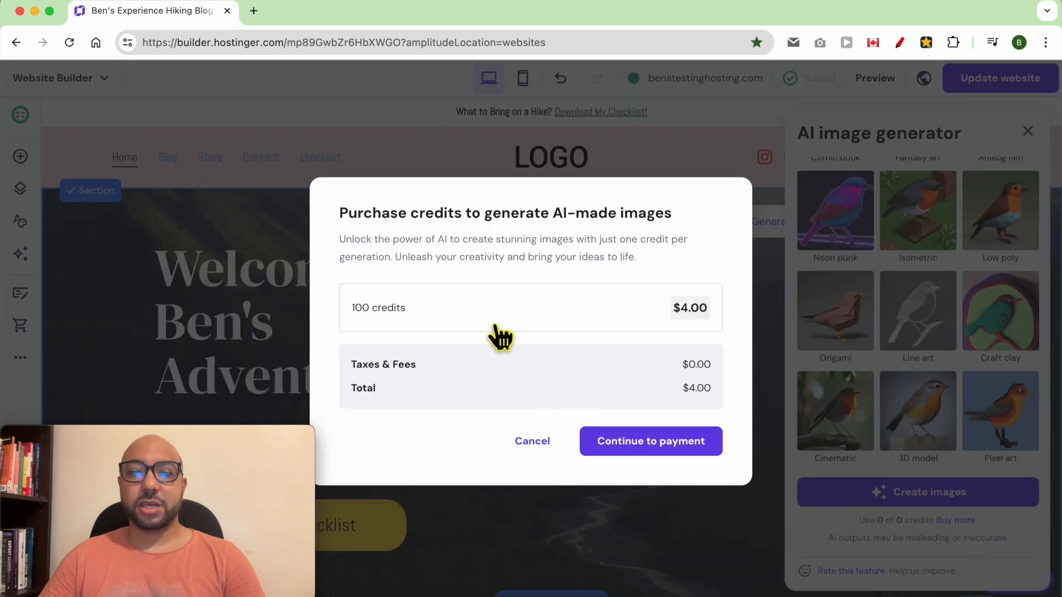
{"action": "mouse_move", "coordinate": [649, 324]}
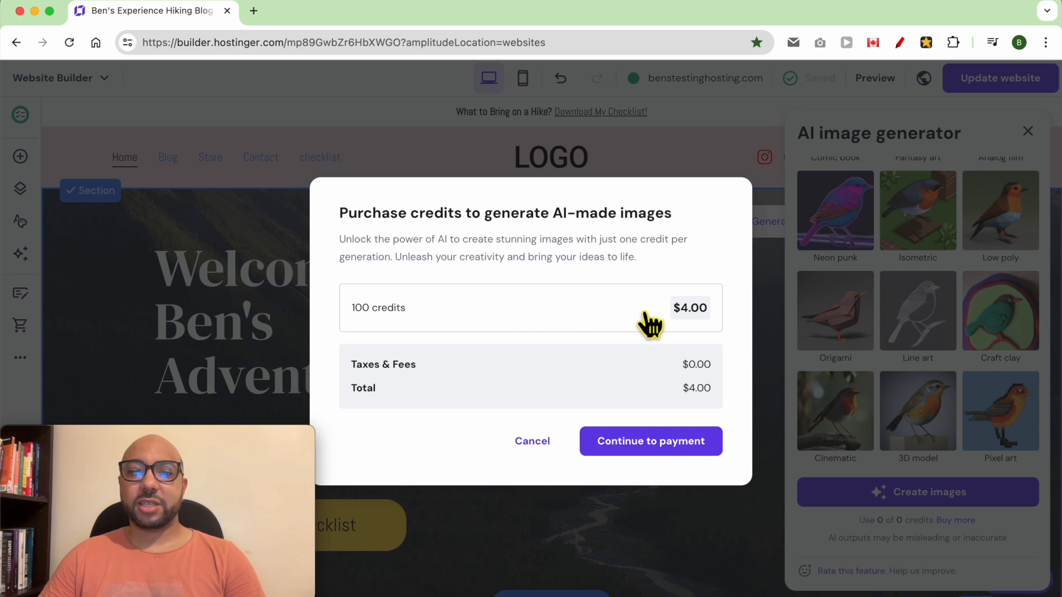
{"action": "left_click", "coordinate": [532, 441]}
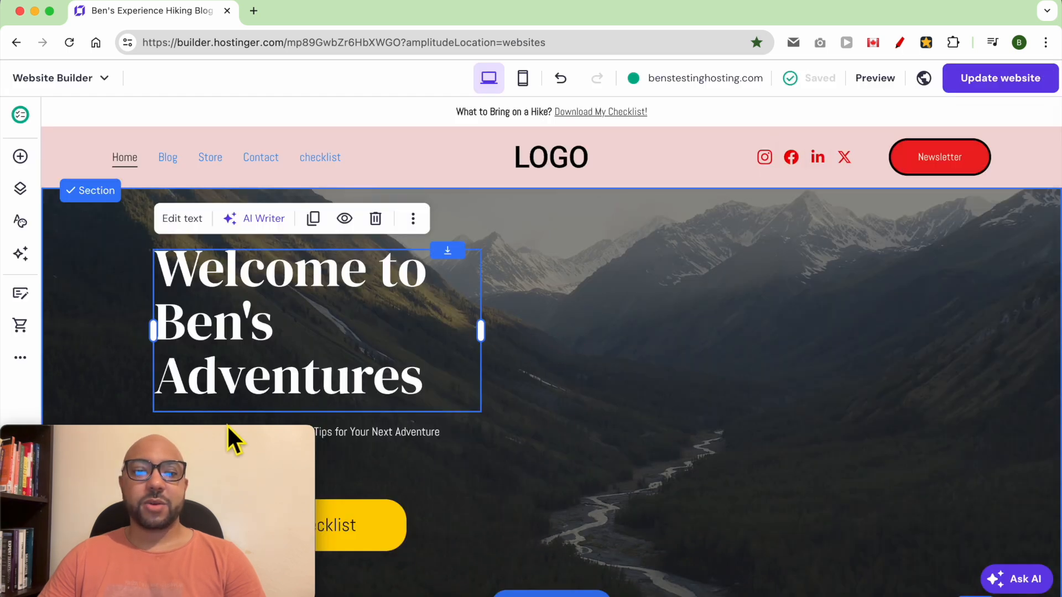
{"action": "scroll", "scroll_direction": "down", "scroll_amount": 3}
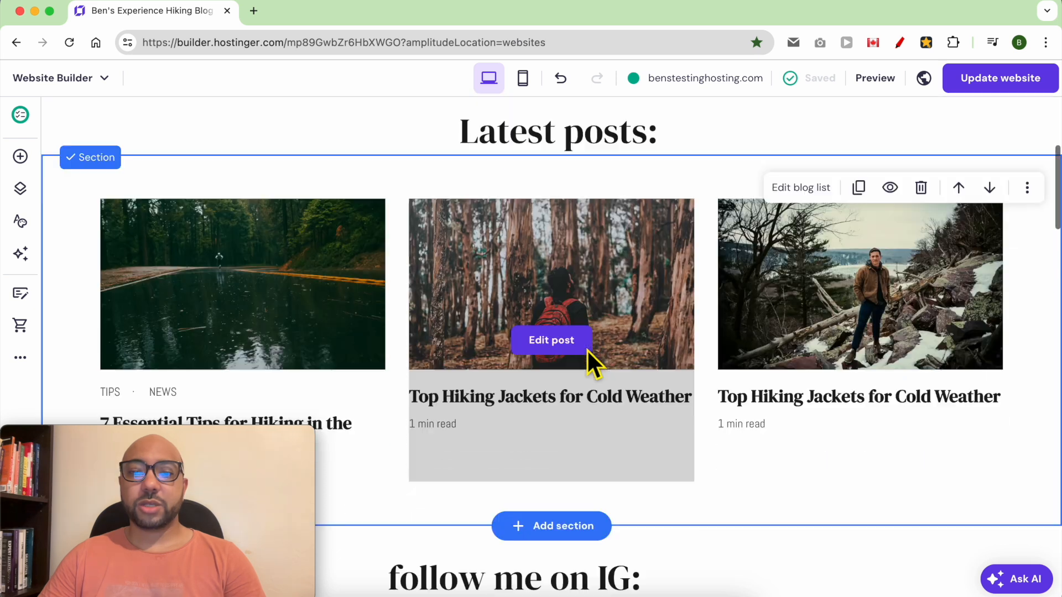
{"action": "scroll", "scroll_direction": "down", "scroll_amount": 3}
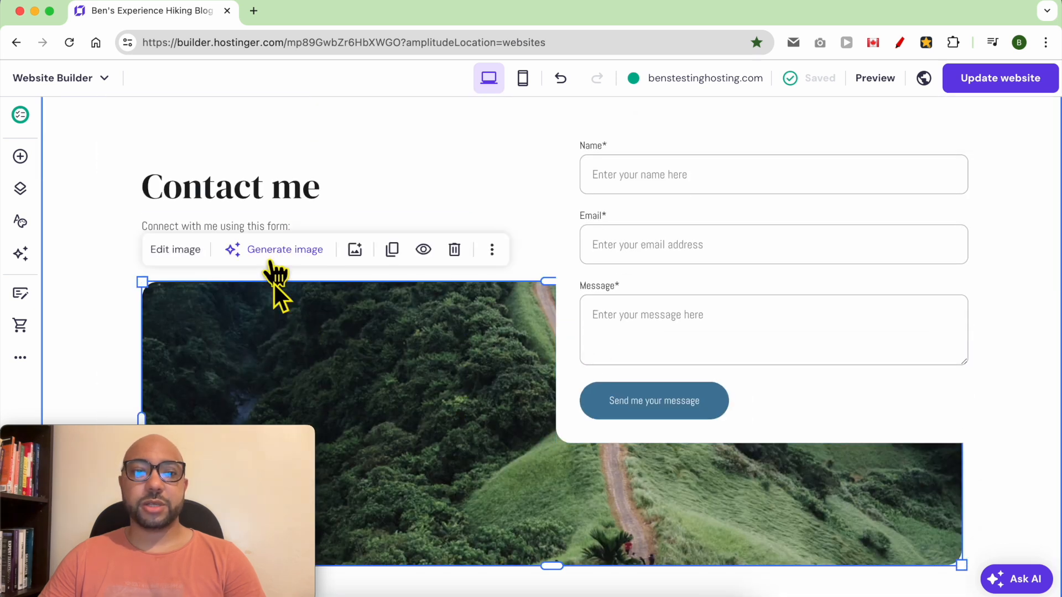
{"action": "mouse_move", "coordinate": [278, 268]}
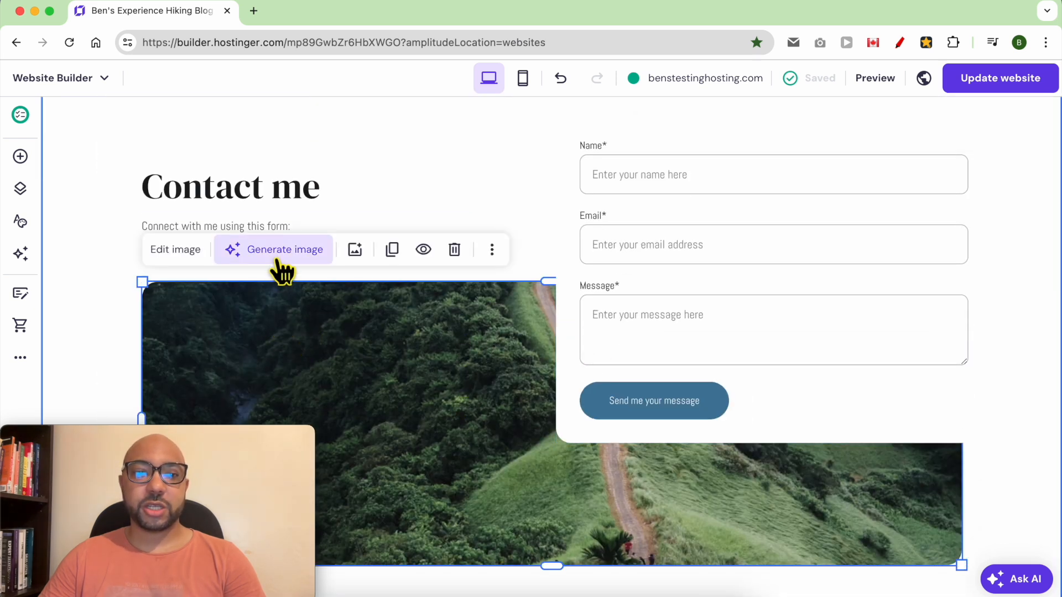
{"action": "left_click", "coordinate": [273, 249]}
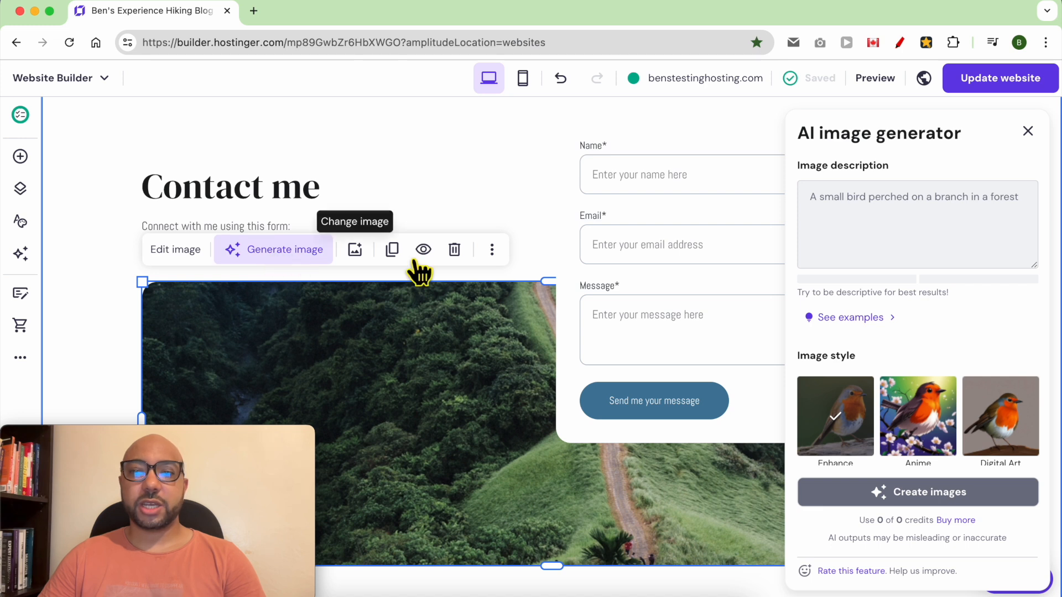
{"action": "left_click", "coordinate": [1027, 131]}
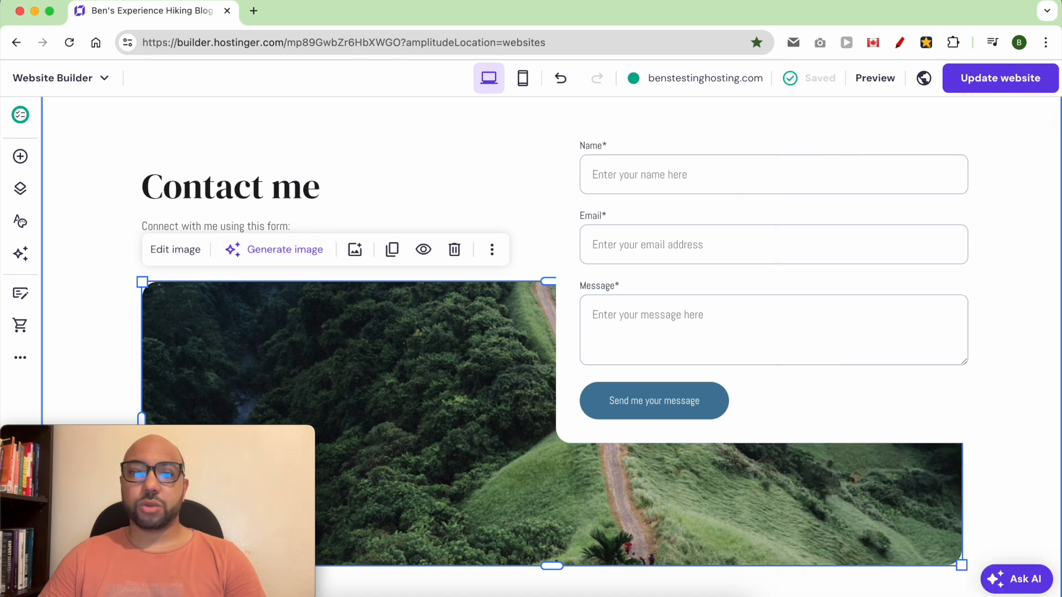
{"action": "mouse_move", "coordinate": [20, 188]}
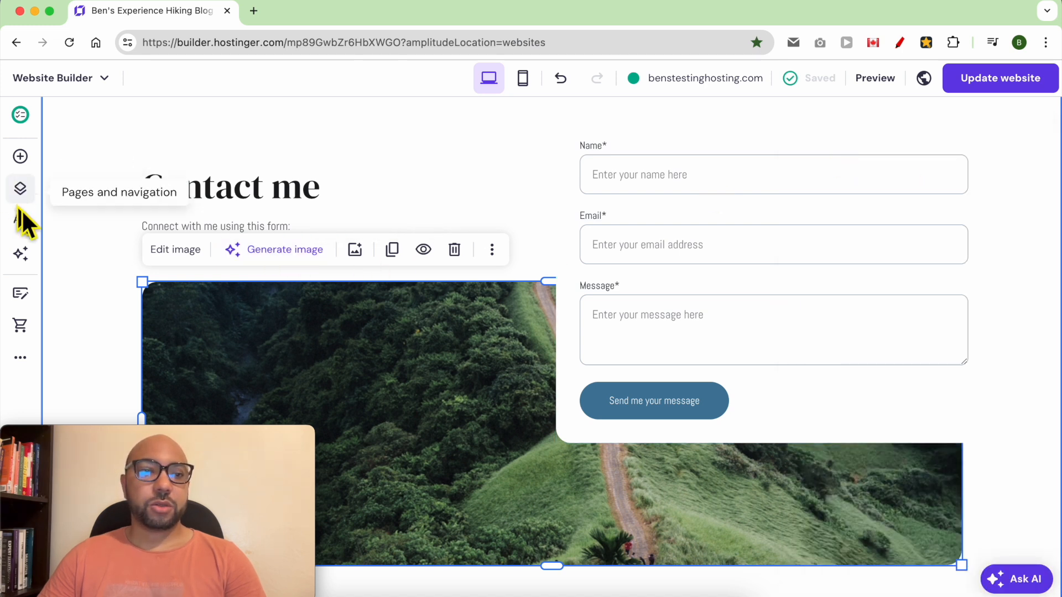
{"action": "left_click", "coordinate": [20, 254]}
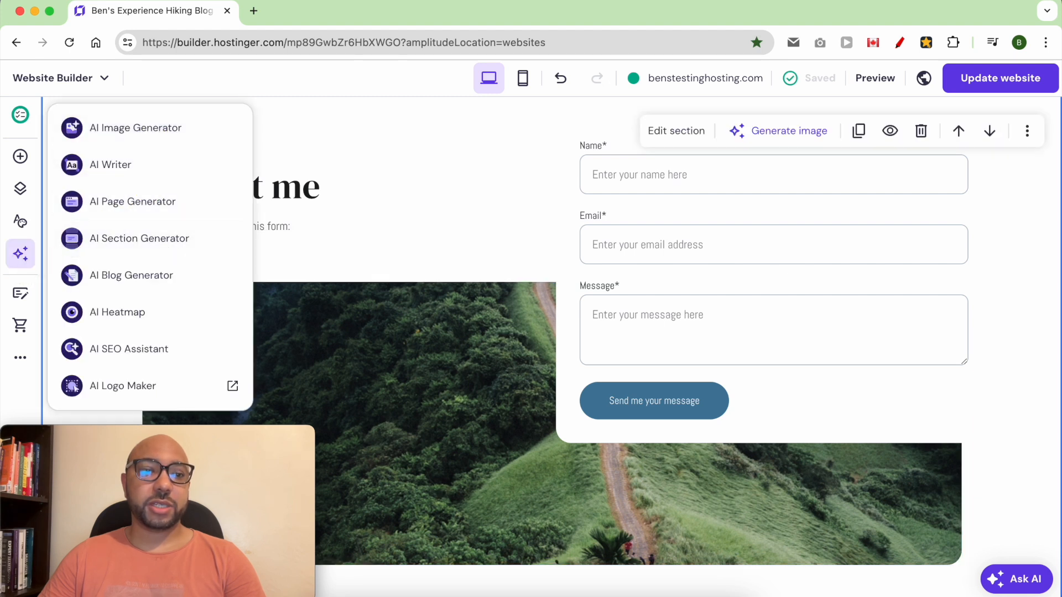
{"action": "left_click", "coordinate": [20, 253]}
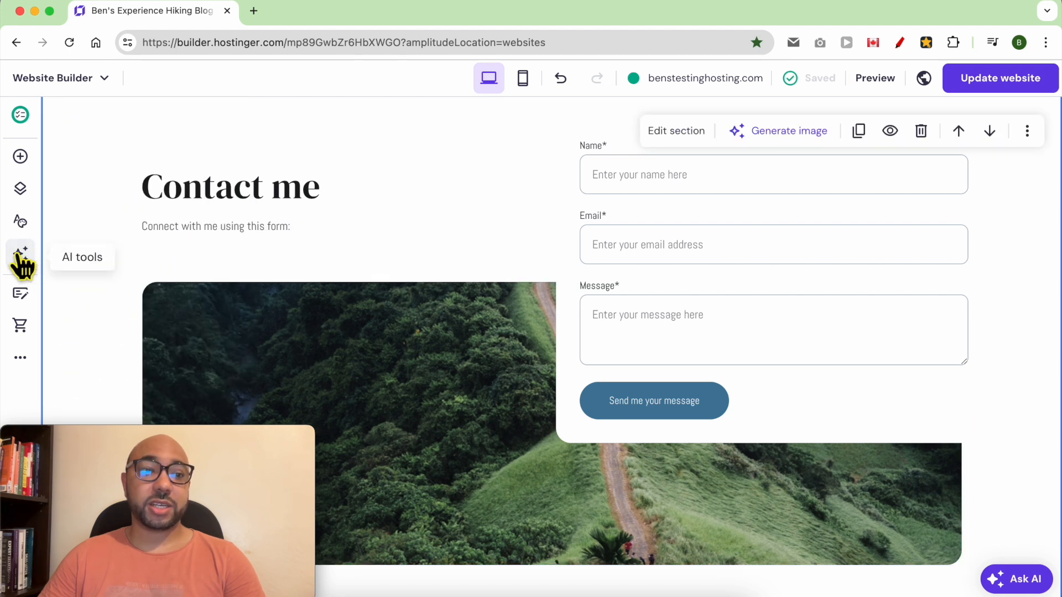
{"action": "left_click", "coordinate": [20, 248]}
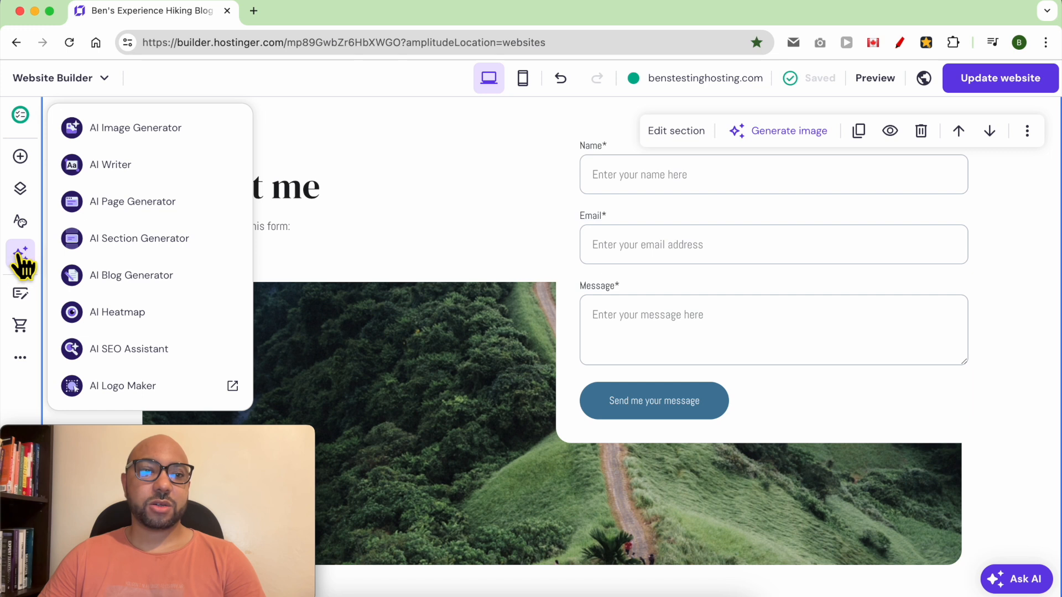
{"action": "mouse_move", "coordinate": [136, 128]}
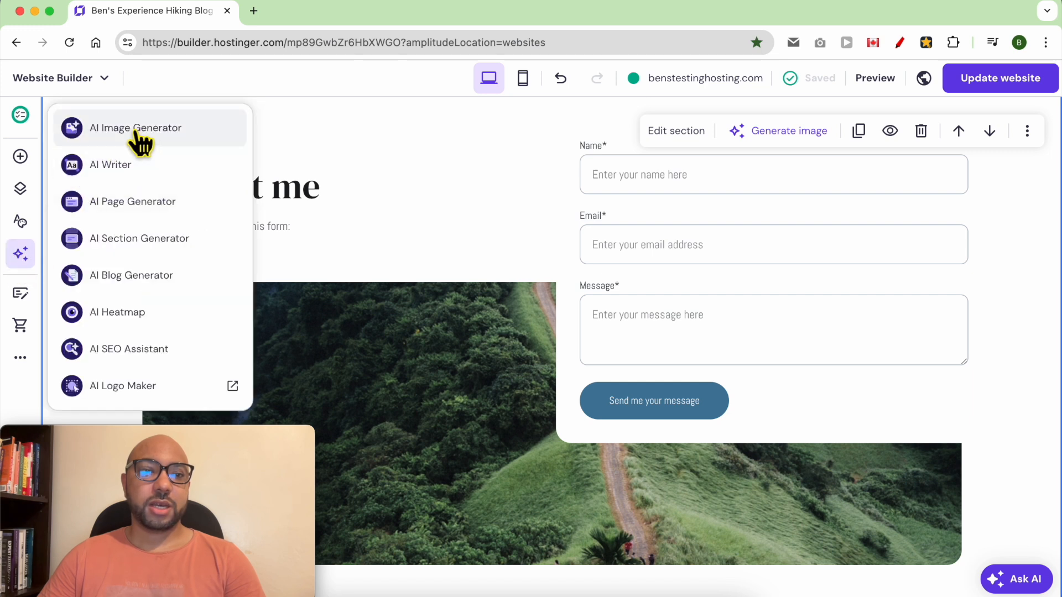
{"action": "left_click", "coordinate": [135, 127]}
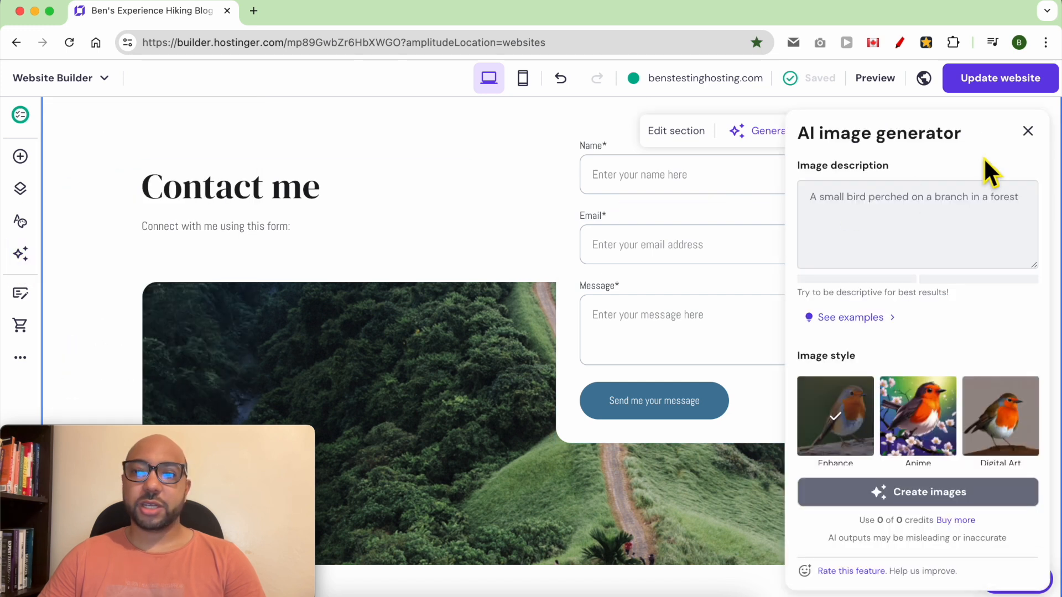
{"action": "left_click", "coordinate": [1028, 130]}
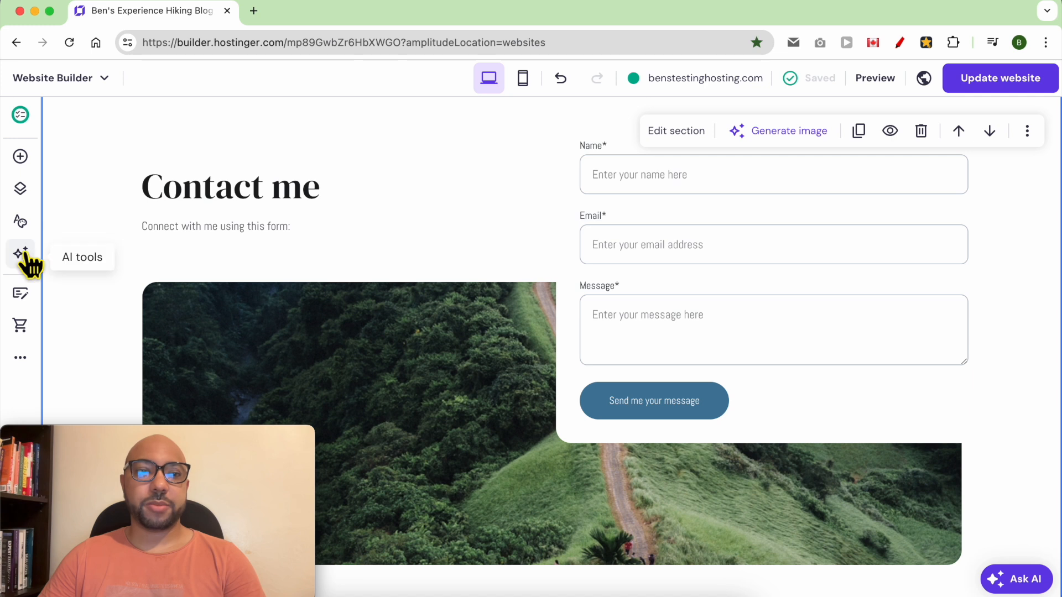
{"action": "scroll", "scroll_direction": "down", "scroll_amount": 3}
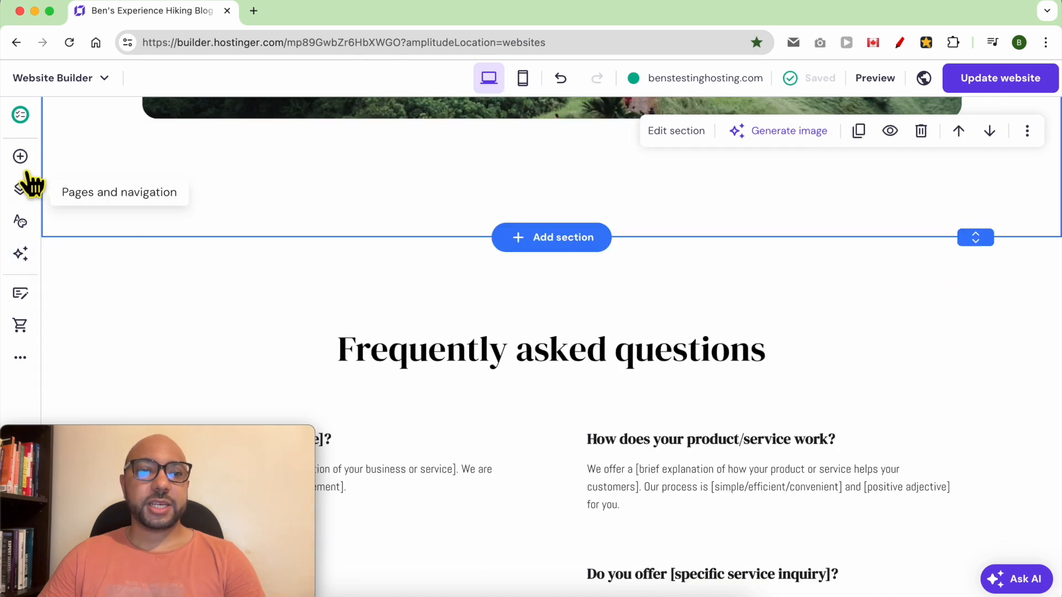
{"action": "mouse_move", "coordinate": [551, 241]}
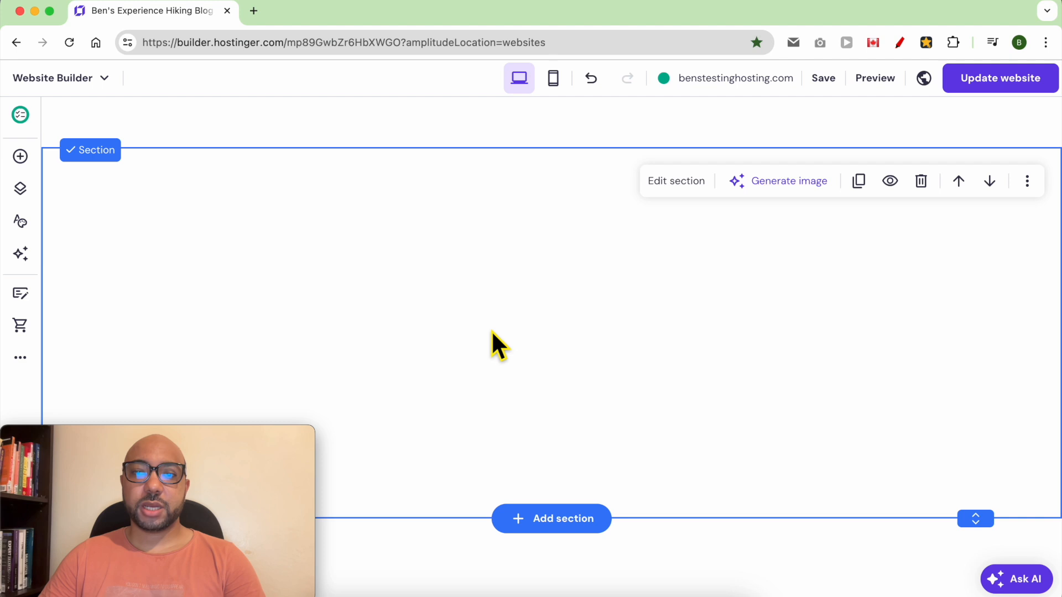
{"action": "mouse_move", "coordinate": [789, 181]}
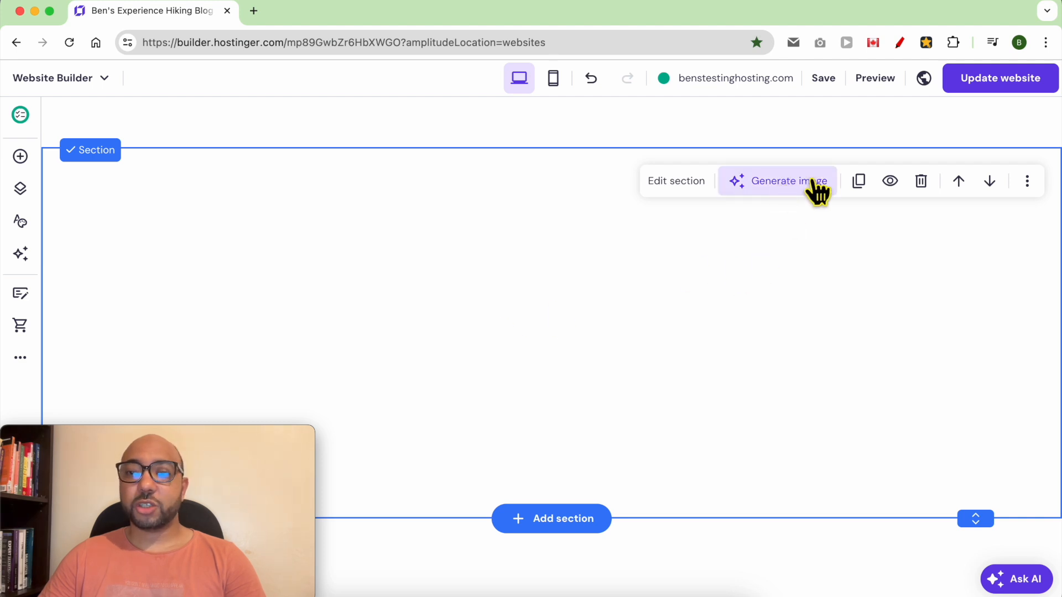
{"action": "mouse_move", "coordinate": [20, 254]}
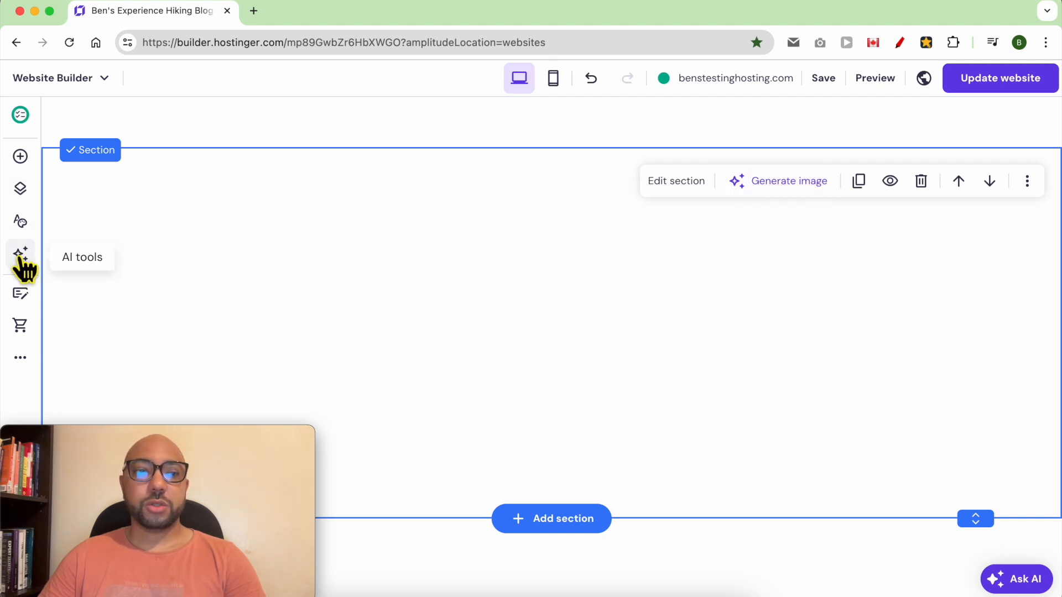
{"action": "left_click", "coordinate": [20, 254]}
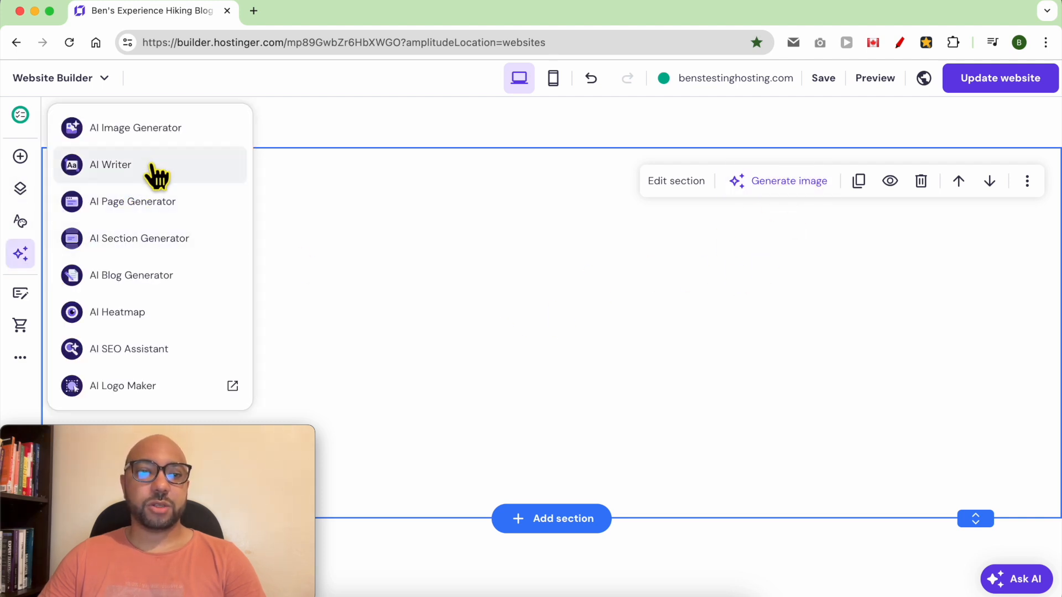
{"action": "left_click", "coordinate": [493, 284]}
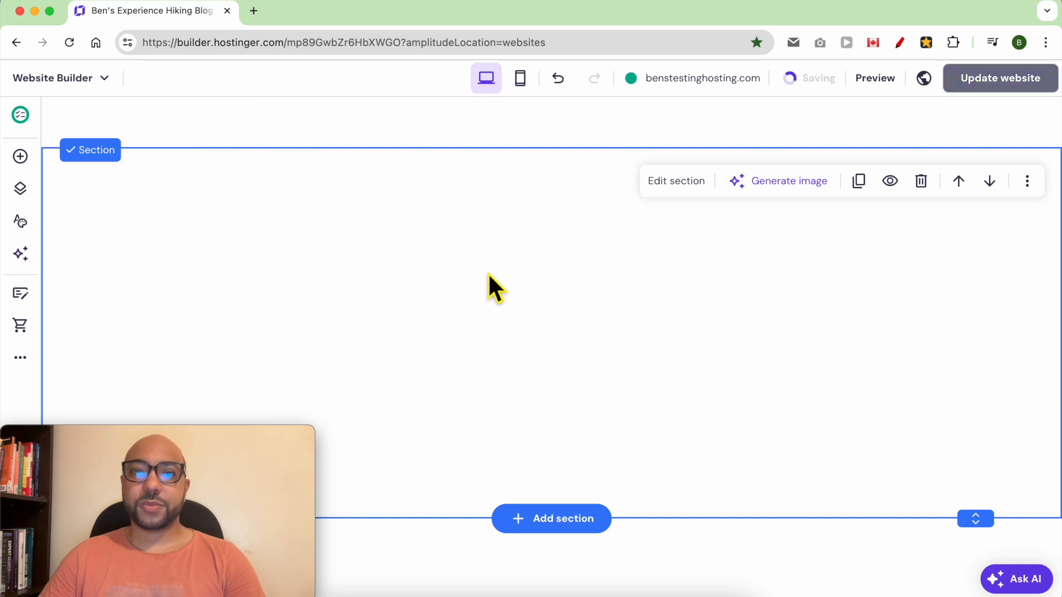